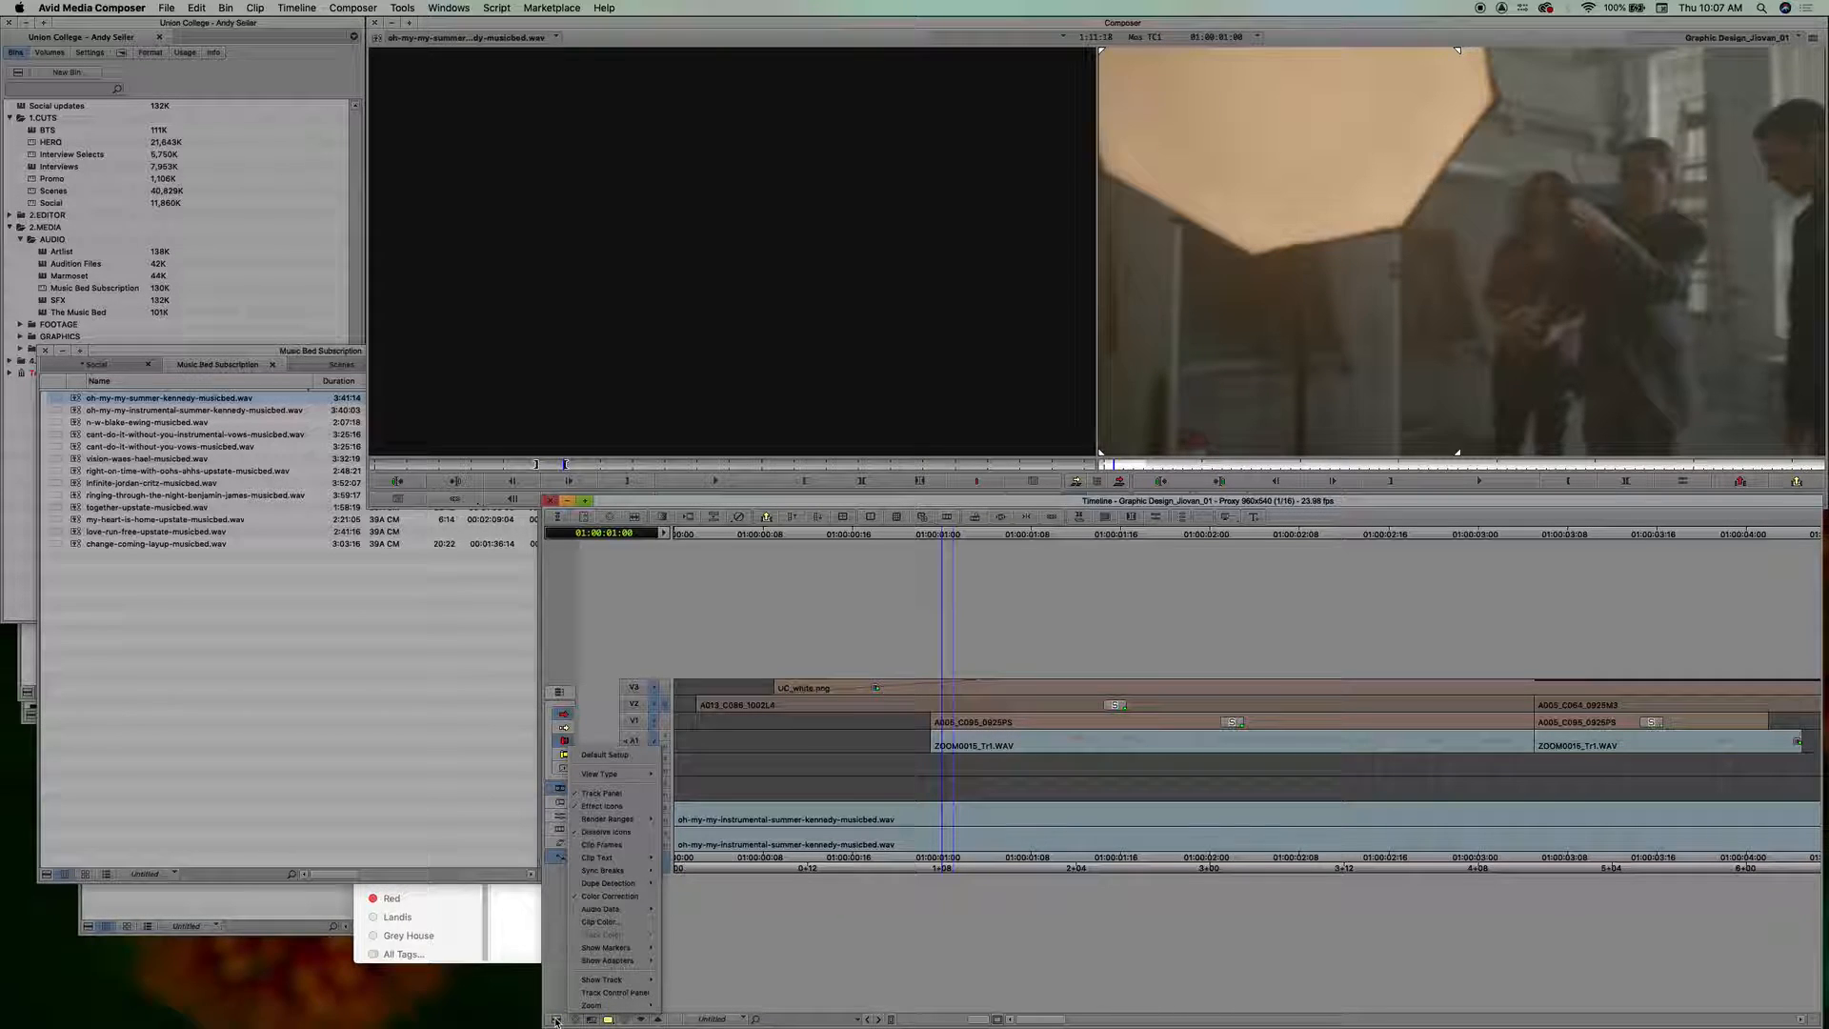
pyautogui.moveTo(614, 992)
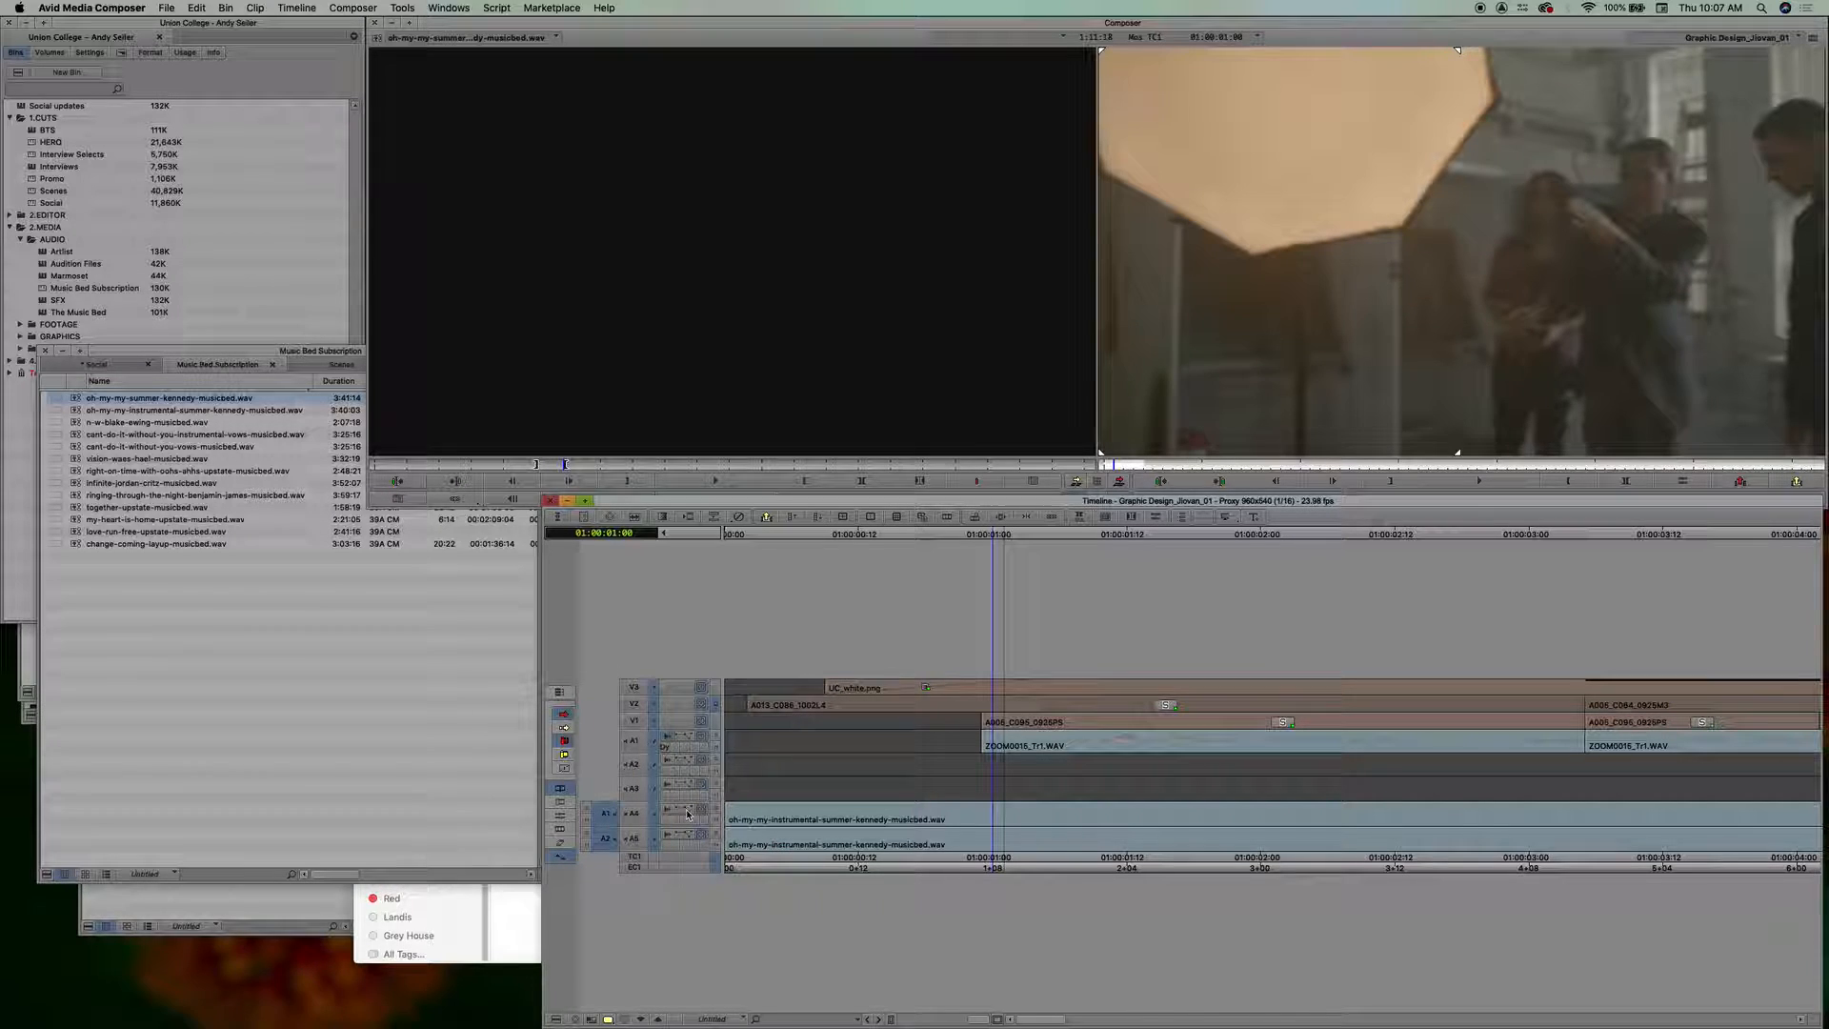
# Step: Add a volume keyframe near the start of music bed tracks A4 and A5
pyautogui.click(687, 815)
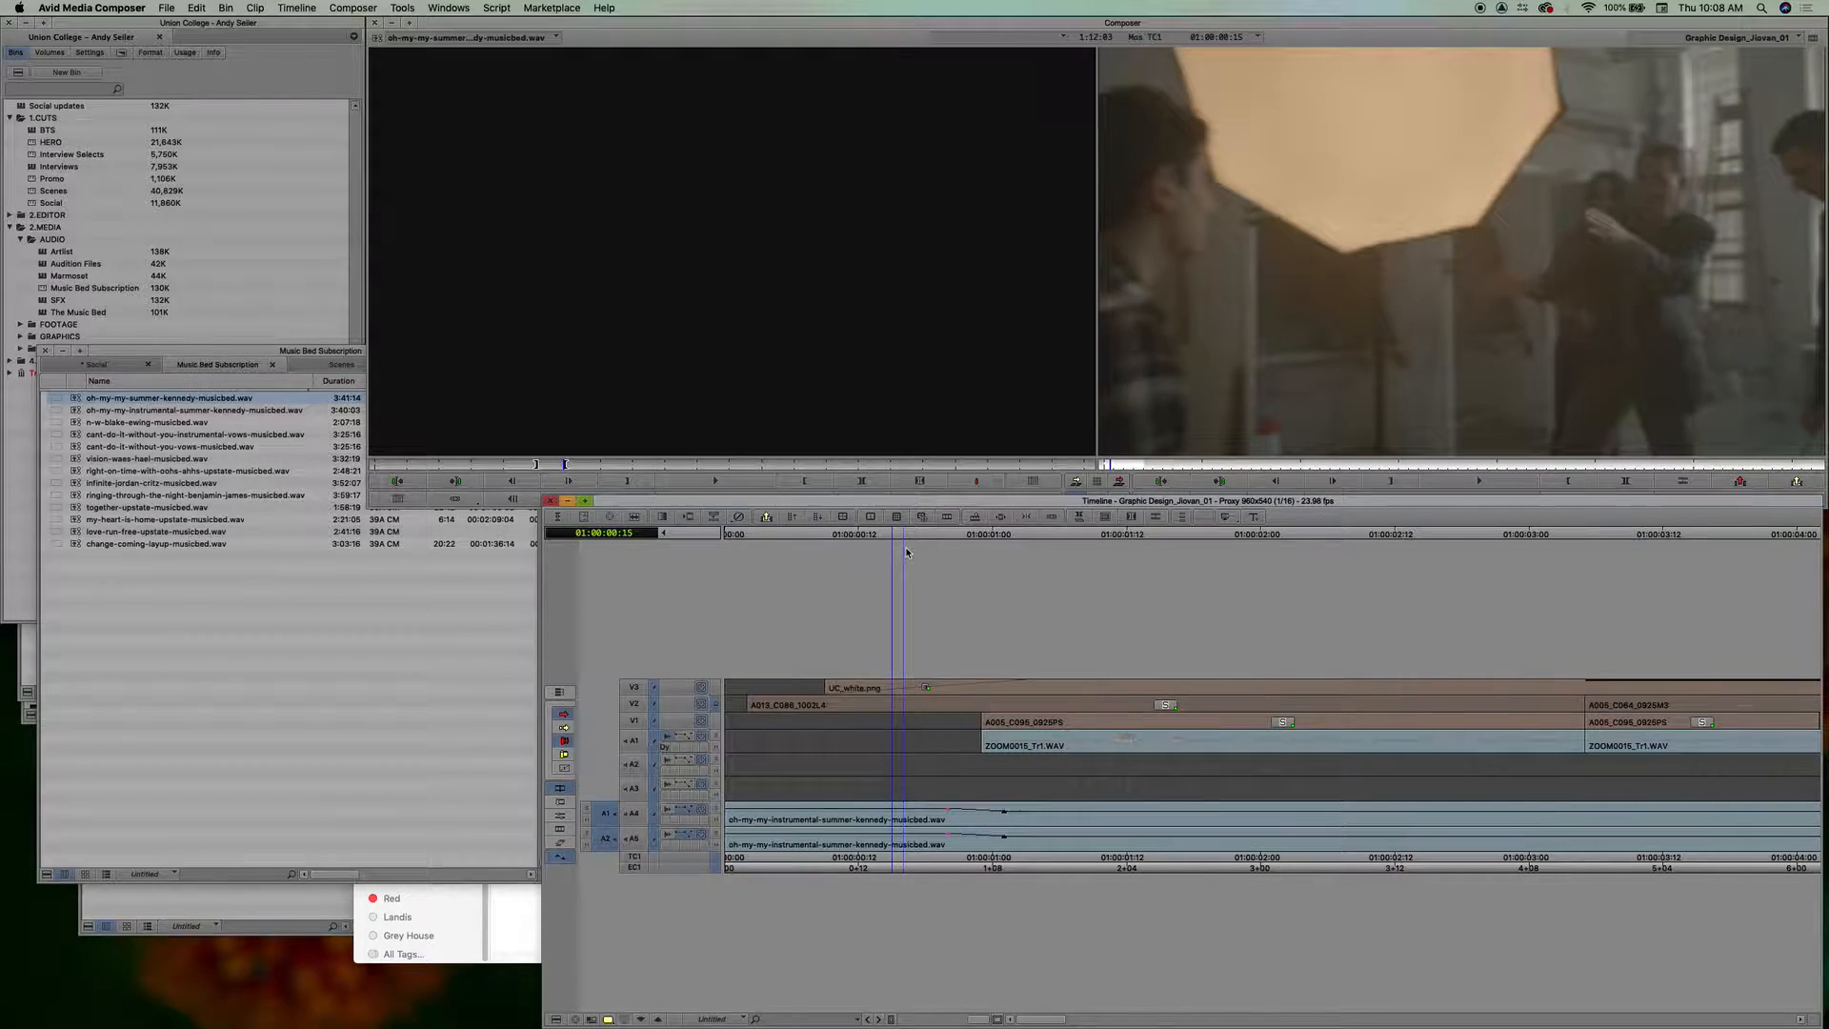
# Step: Add a mid-sequence keyframe on the music beds and drag the volume down between keyframes
pyautogui.click(1102, 533)
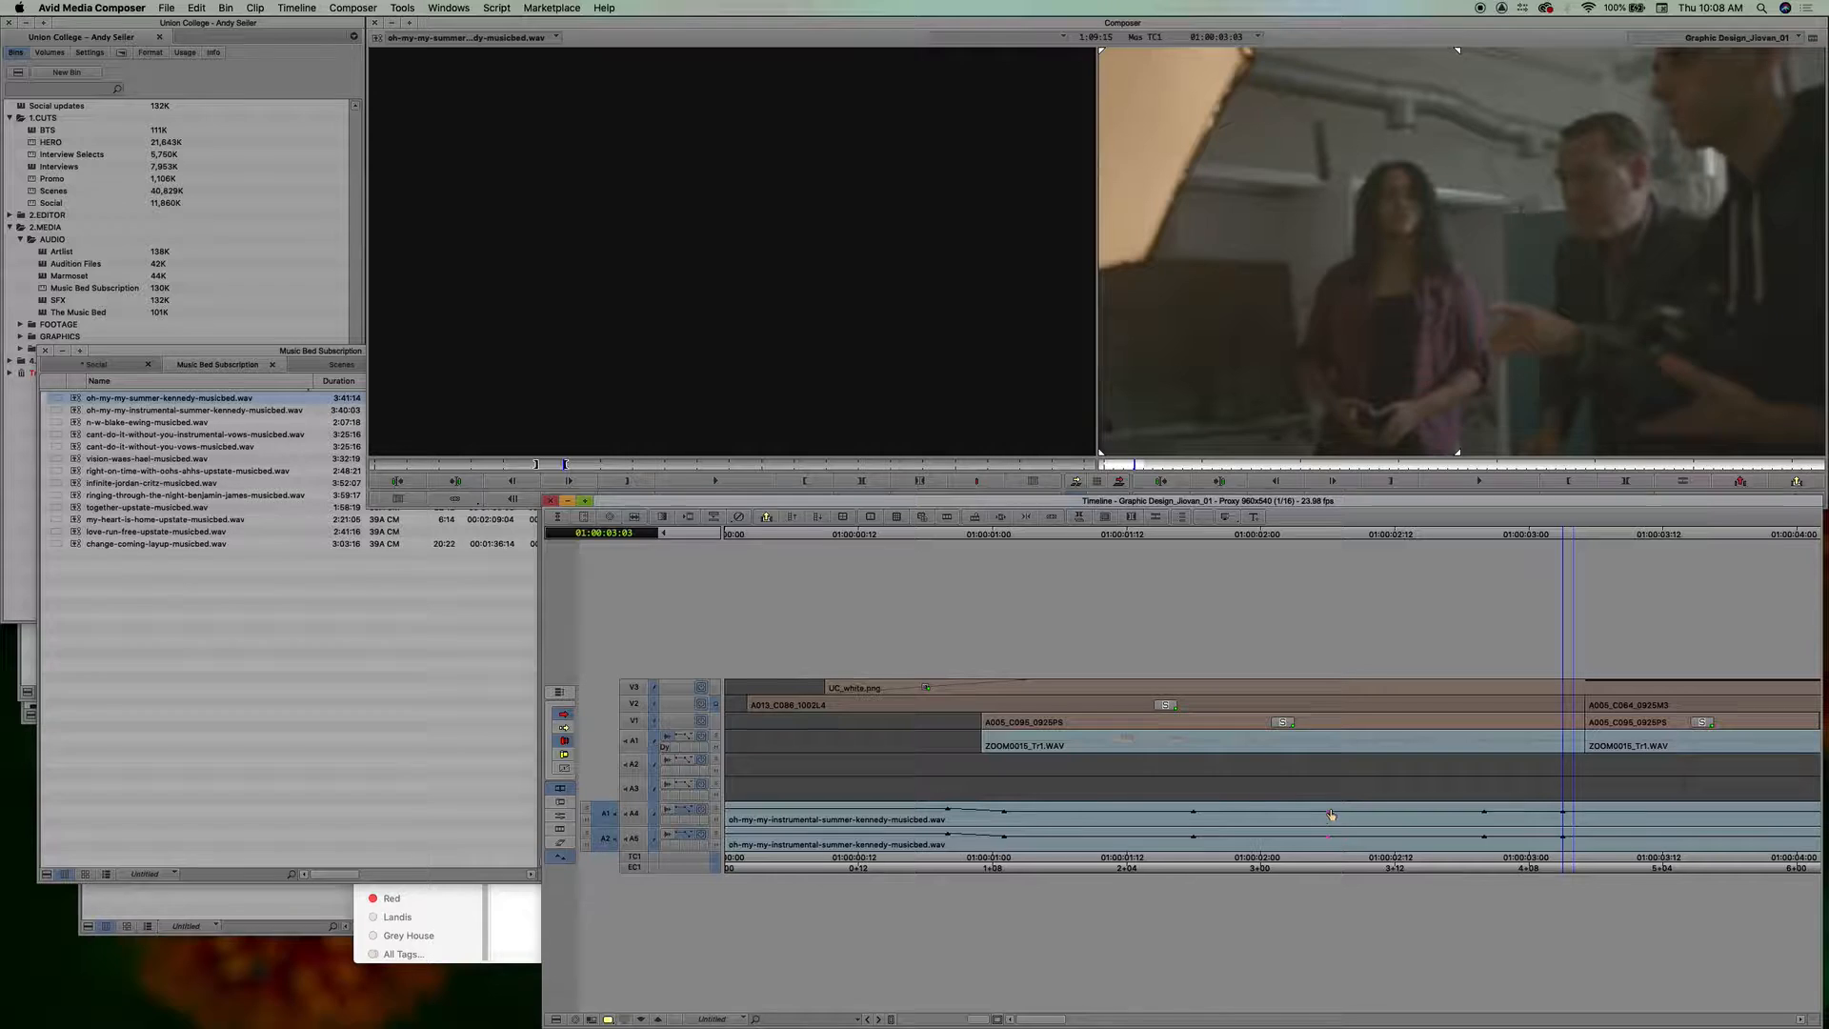
pyautogui.moveTo(1330, 813); pyautogui.dragTo(1189, 822)
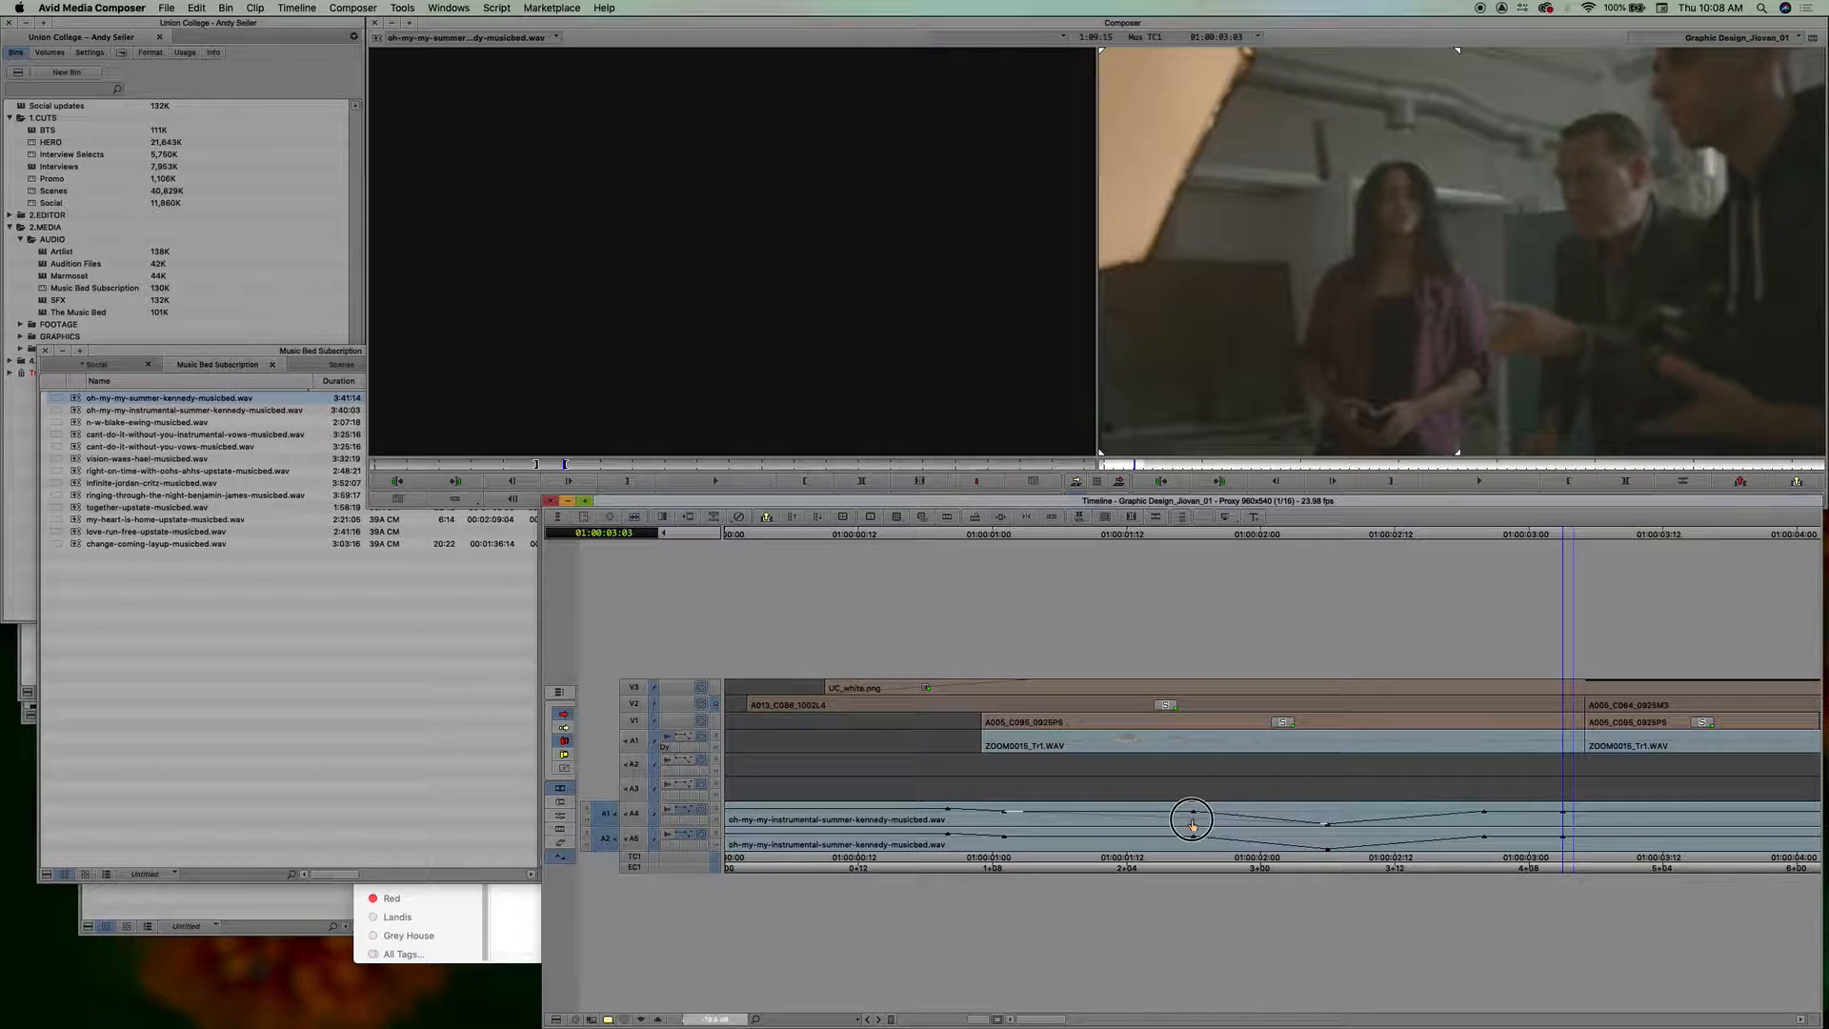